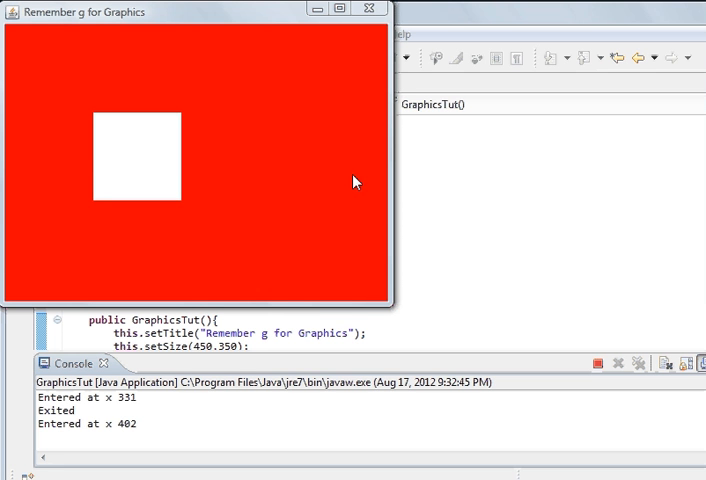
# Step: Close the running red graphics window showing the white square
pyautogui.click(372, 8)
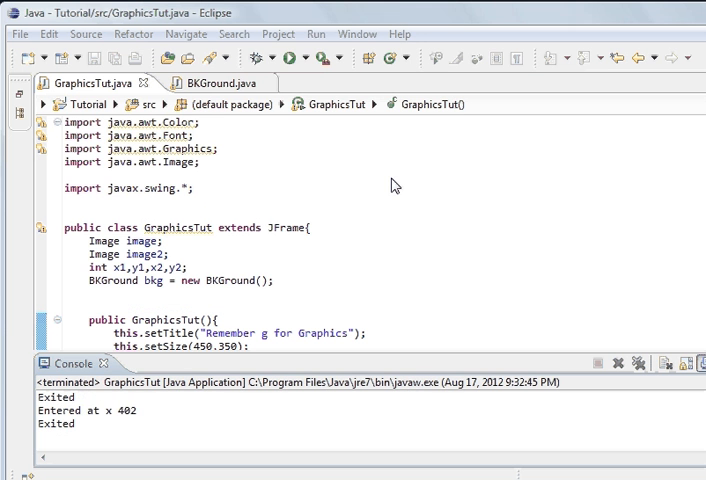
pyautogui.moveTo(400, 204)
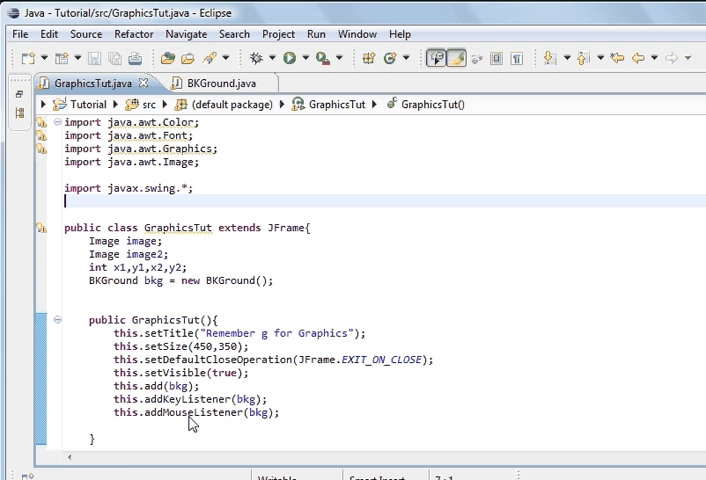
pyautogui.moveTo(202, 412)
pyautogui.write('//')
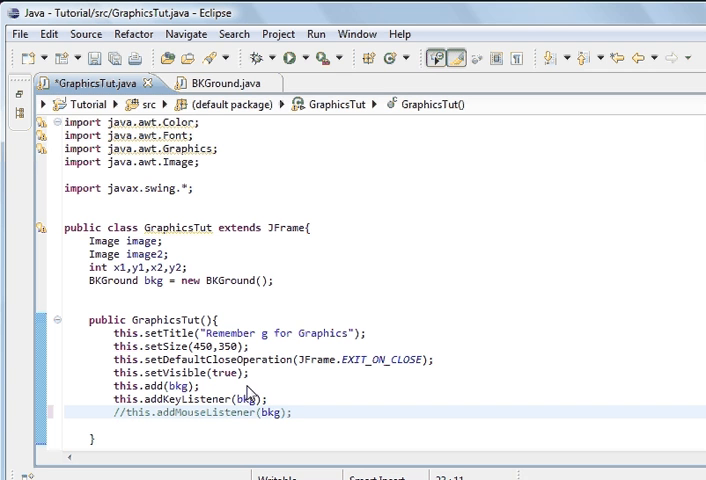
pyautogui.moveTo(276, 184)
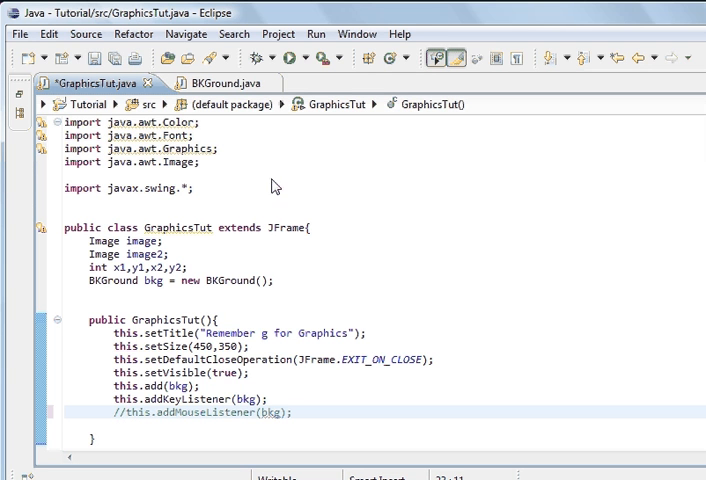
pyautogui.moveTo(214, 84)
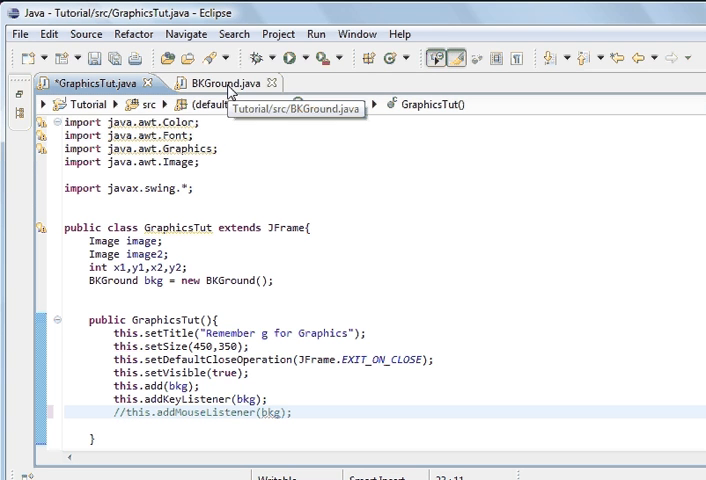
# Step: Extend BKGround's declaration to also implement MouseMotionListener
pyautogui.click(212, 84)
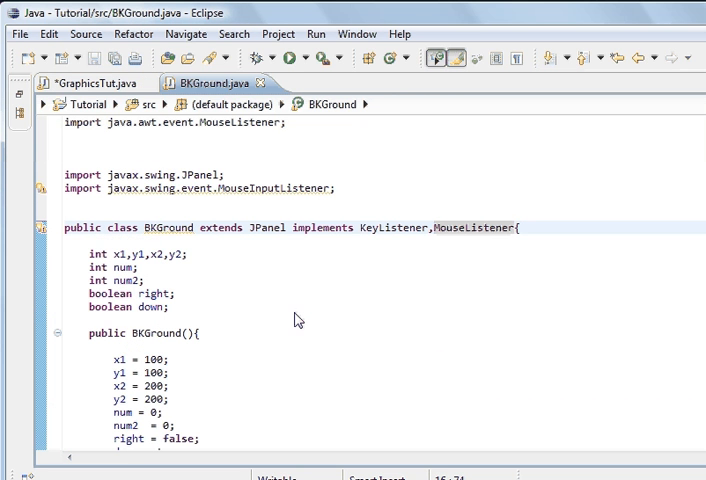
pyautogui.moveTo(516, 234)
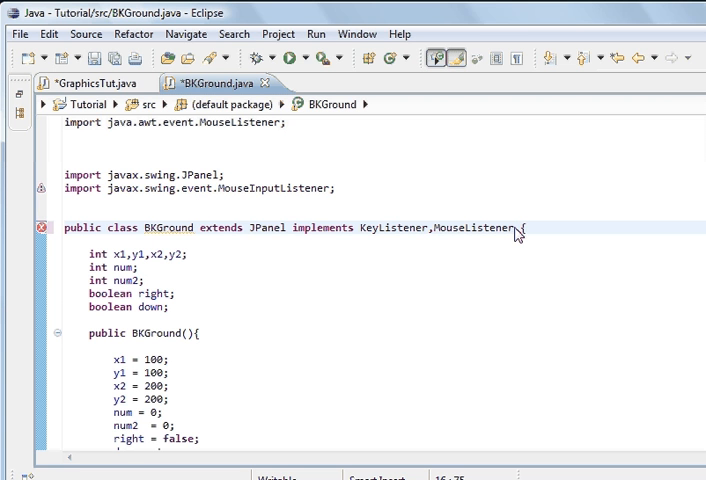
pyautogui.click(524, 228)
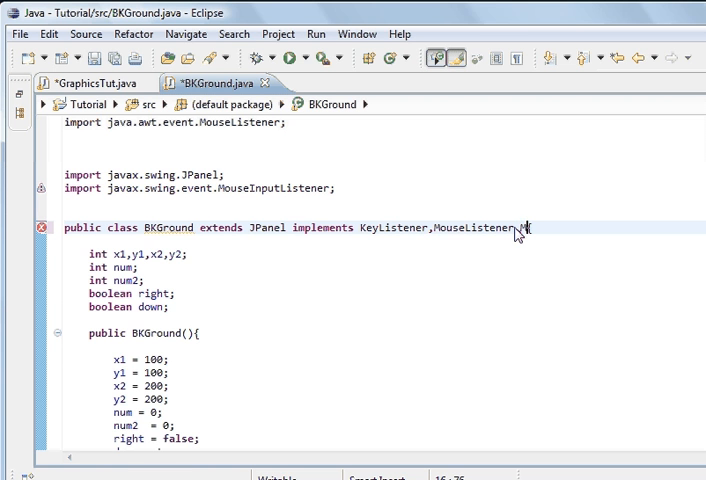
pyautogui.write('Motion')
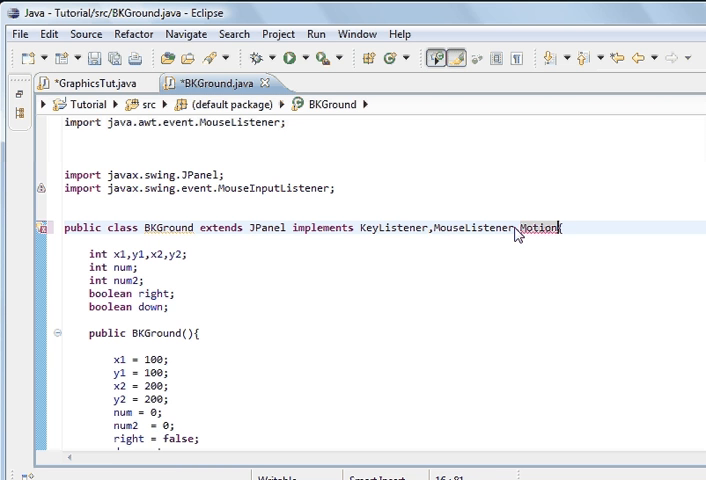
pyautogui.write('Listener')
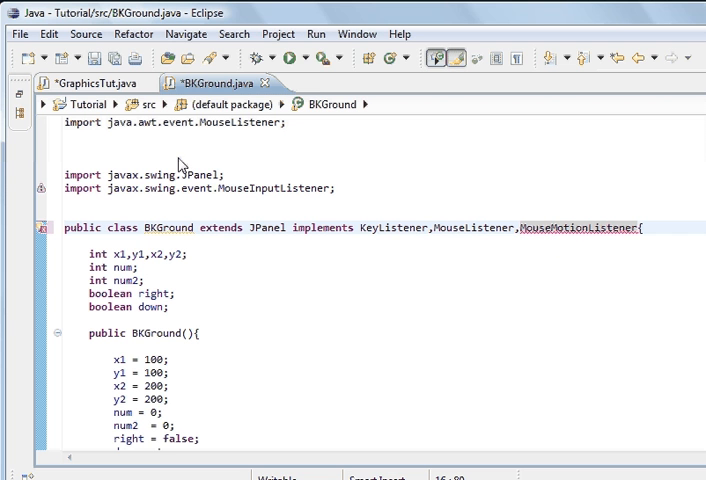
pyautogui.moveTo(108, 172)
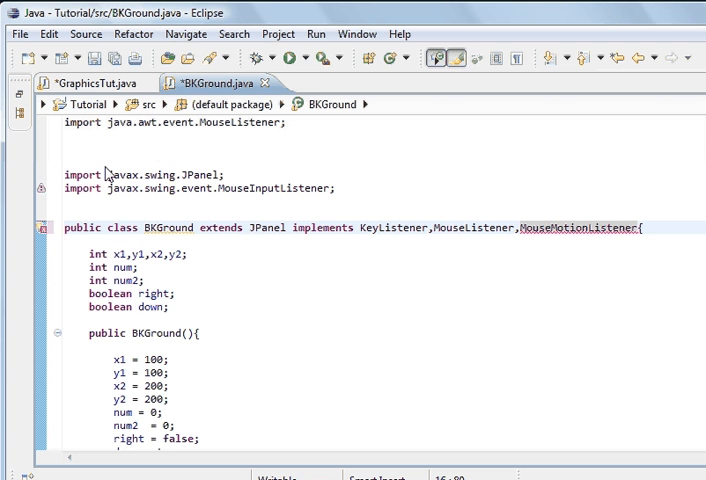
# Step: Resolve the error with the MouseMotionListener import and its unimplemented method stubs
pyautogui.click(40, 228)
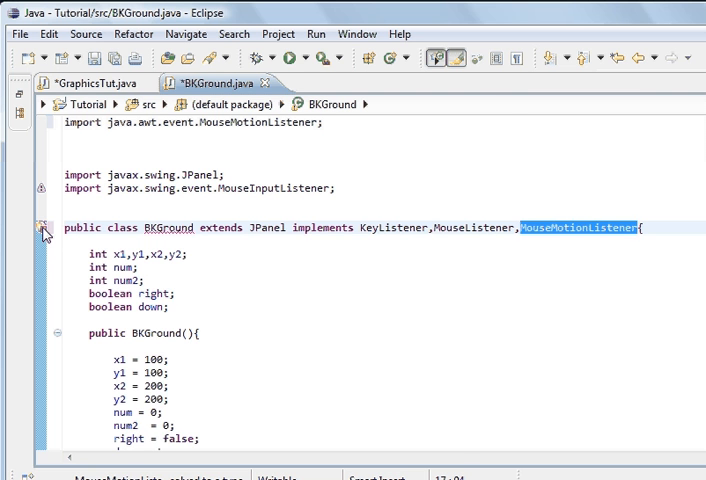
pyautogui.click(44, 228)
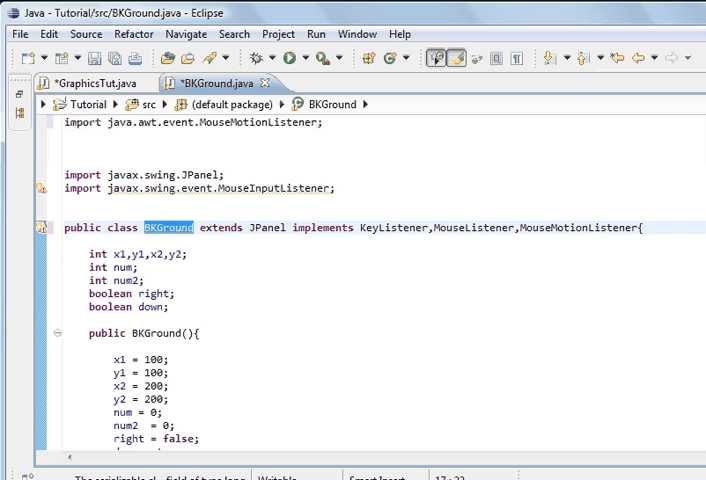
# Step: Replace the mouseDragged TODO with x1 = e.getX() - 50; and save BKGround
pyautogui.scroll(-3)
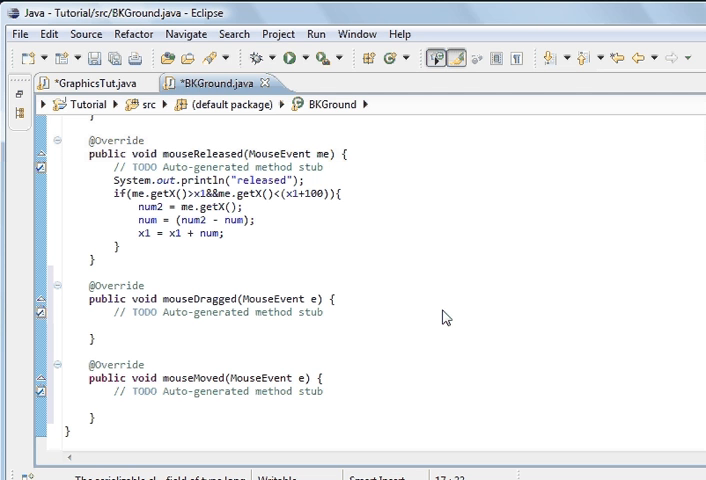
pyautogui.moveTo(290, 342)
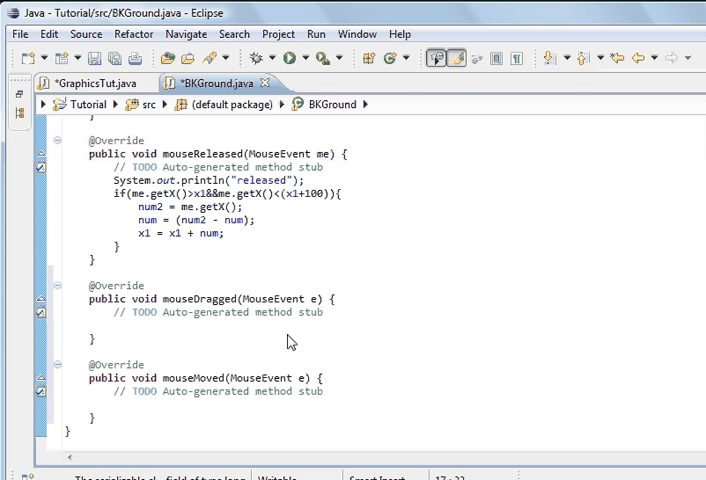
pyautogui.moveTo(340, 326)
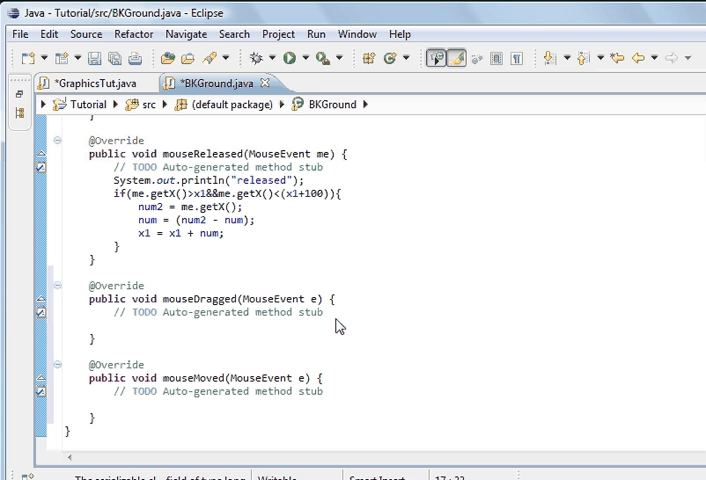
pyautogui.click(320, 312)
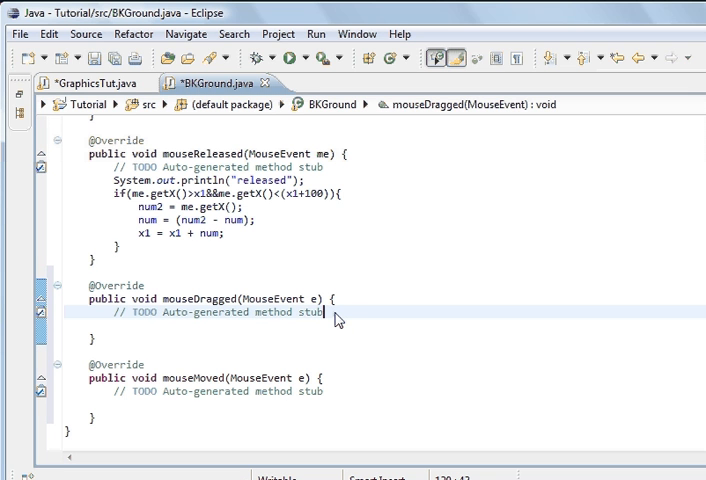
pyautogui.press('BackSpace')
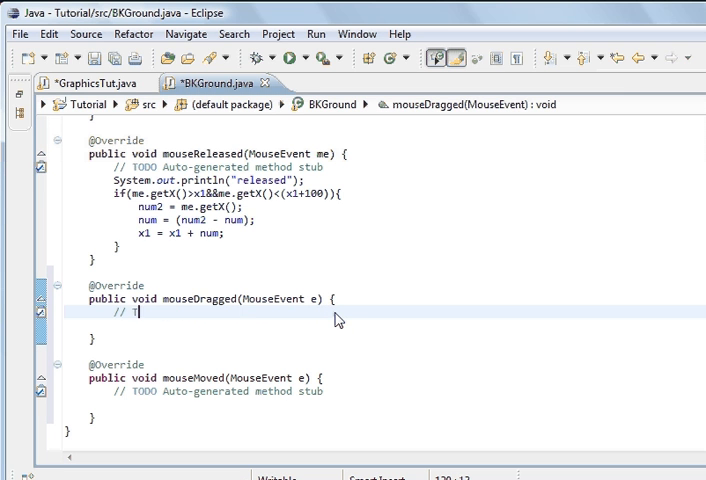
pyautogui.press('BackSpace')
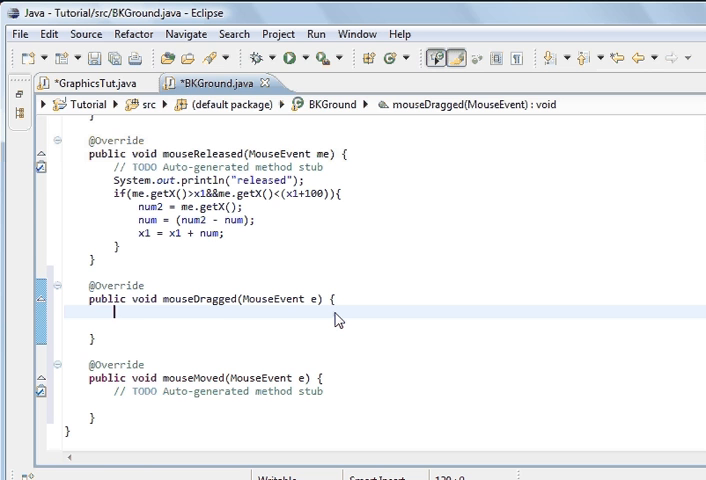
pyautogui.write('x1')
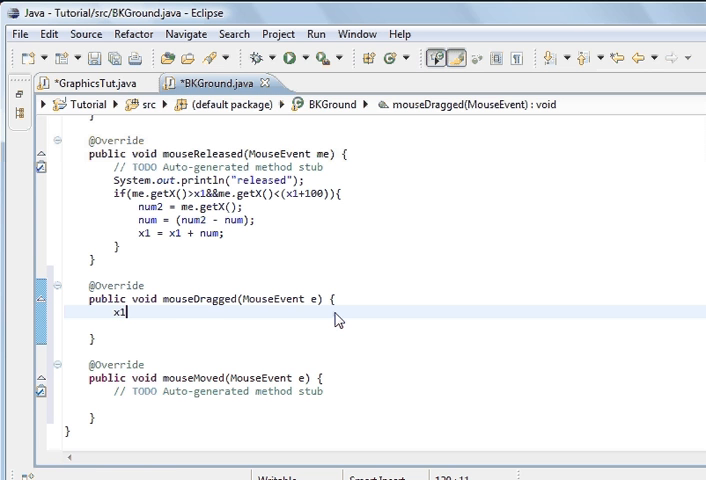
pyautogui.write('=')
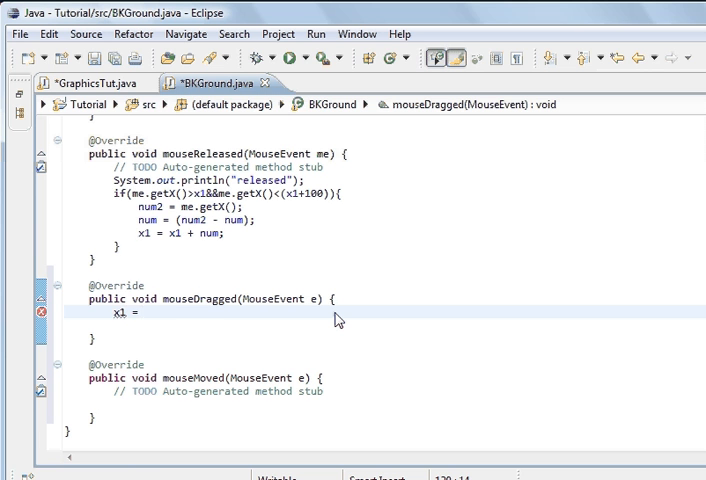
pyautogui.moveTo(312, 306)
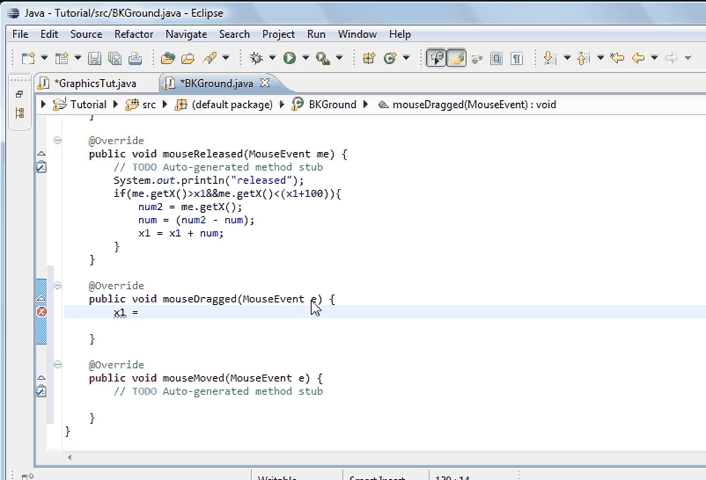
pyautogui.click(144, 312)
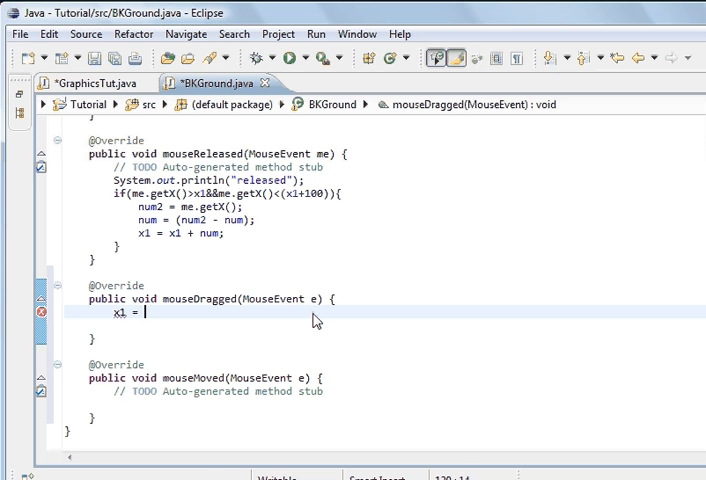
pyautogui.write('e.get')
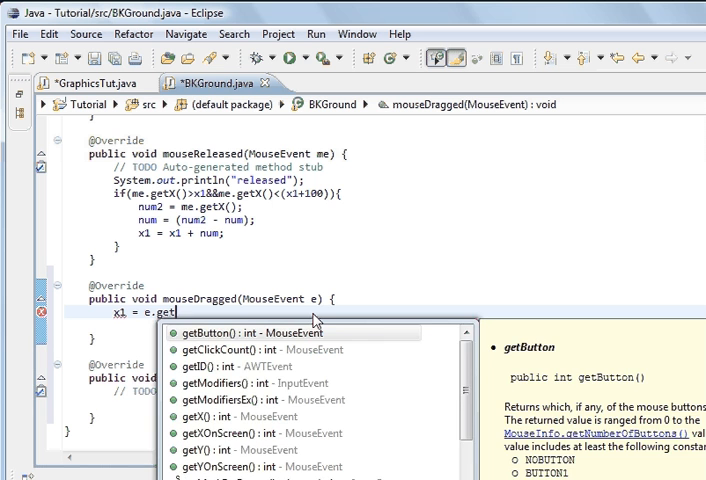
pyautogui.write('x')
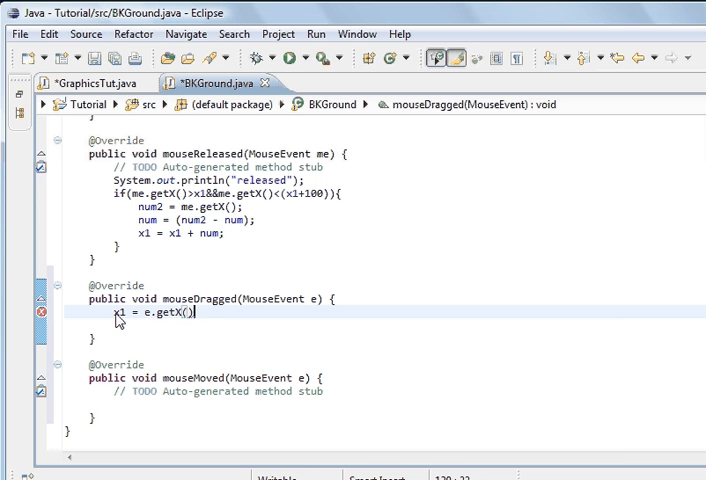
pyautogui.moveTo(114, 312)
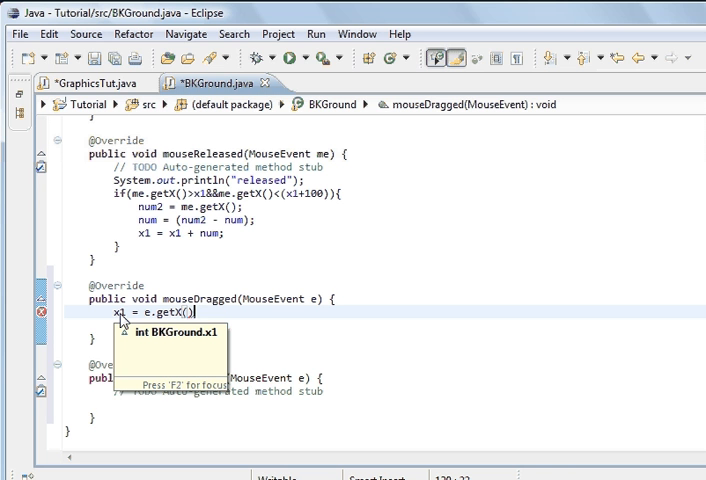
pyautogui.write('-')
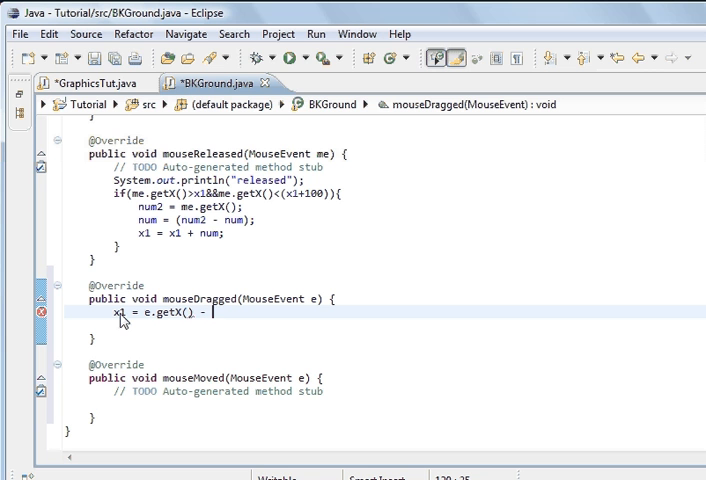
pyautogui.write('50;')
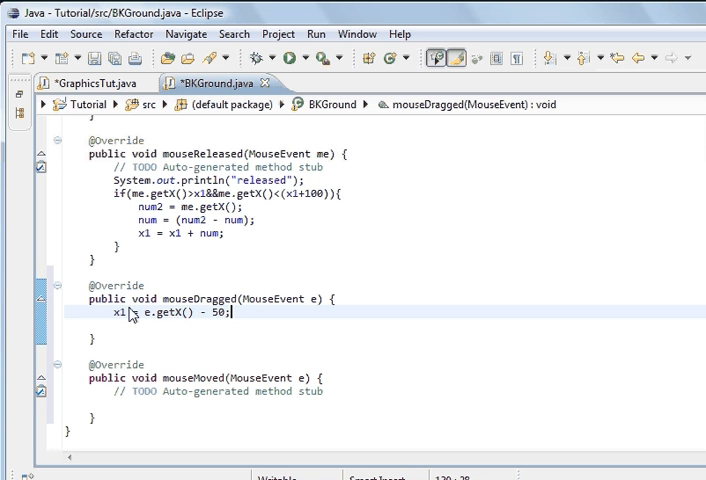
pyautogui.moveTo(256, 312)
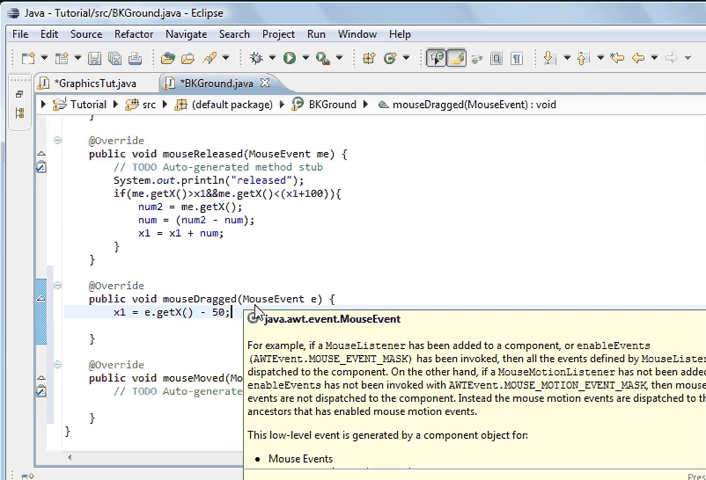
pyautogui.click(90, 56)
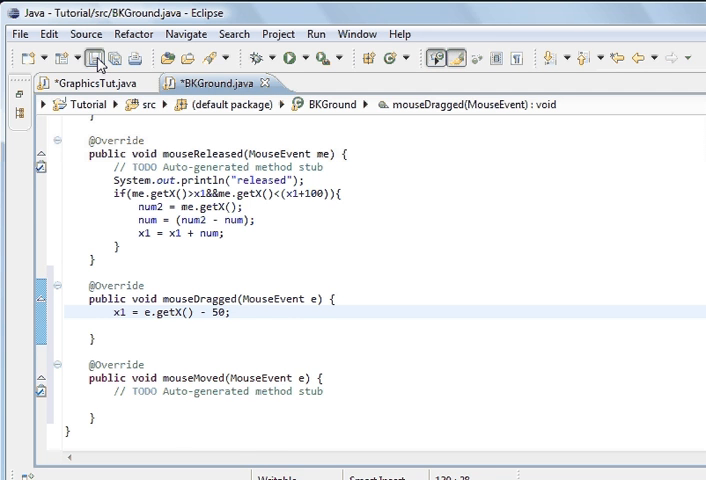
# Step: Add this.addMouseMotionListener(bkg); to the GraphicsTut constructor
pyautogui.click(80, 84)
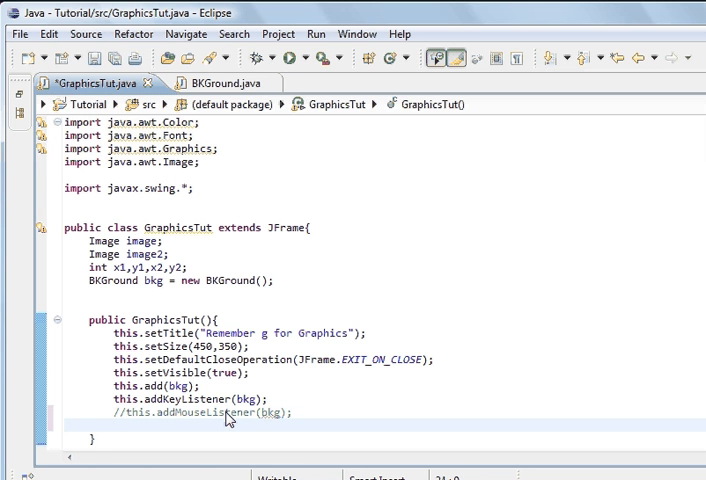
pyautogui.write('this.')
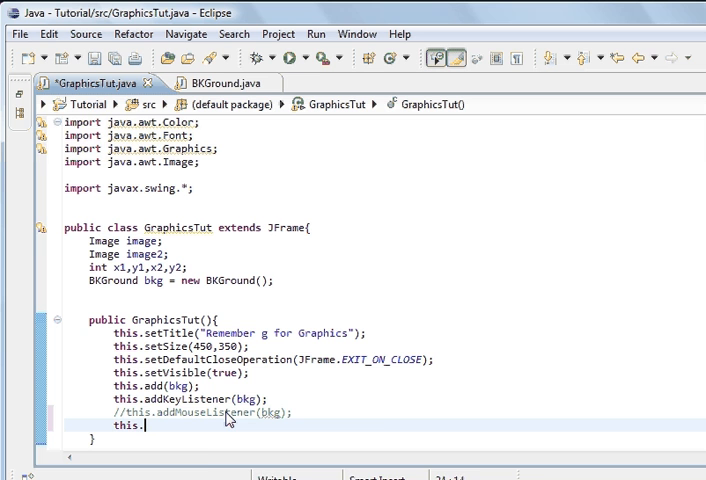
pyautogui.write('admmouse')
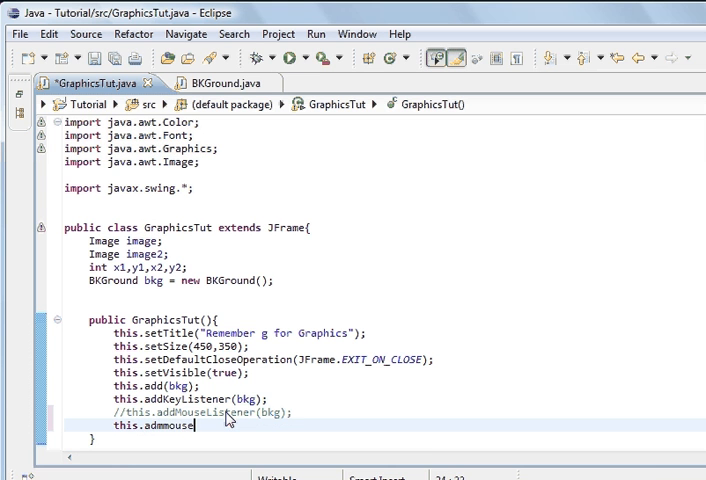
pyautogui.write('motion')
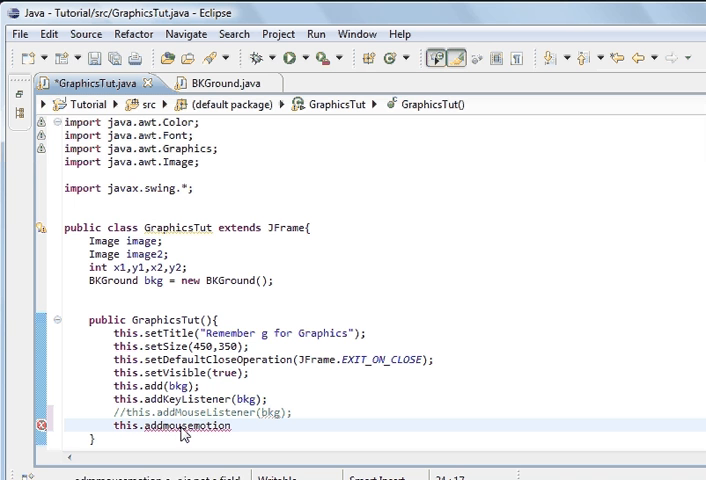
pyautogui.moveTo(234, 432)
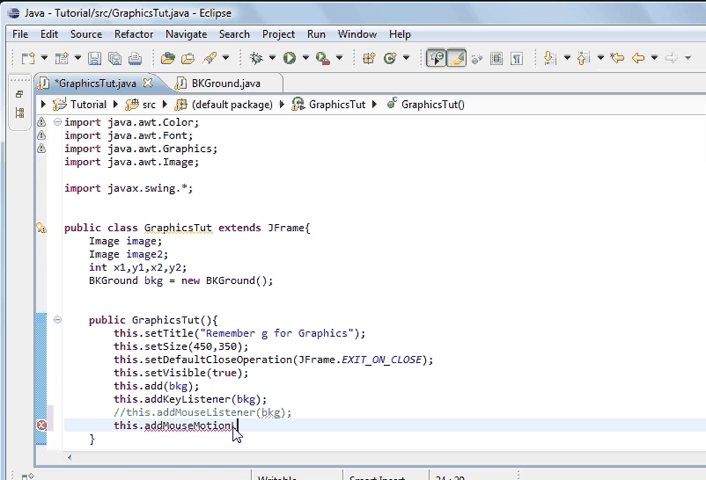
pyautogui.write('Listenee')
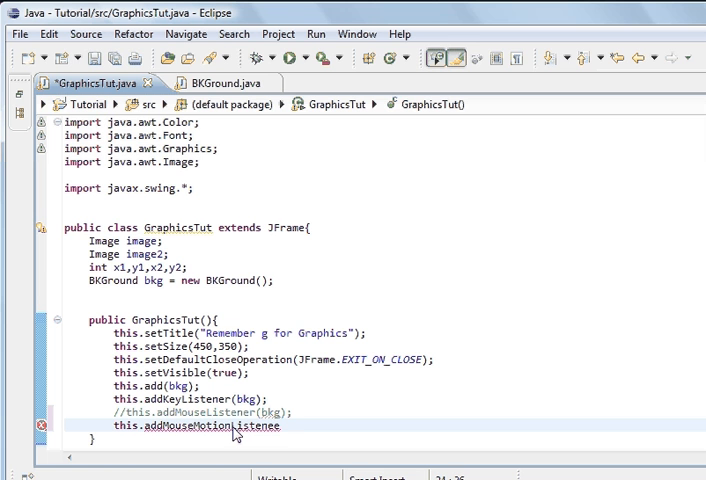
pyautogui.write('r')
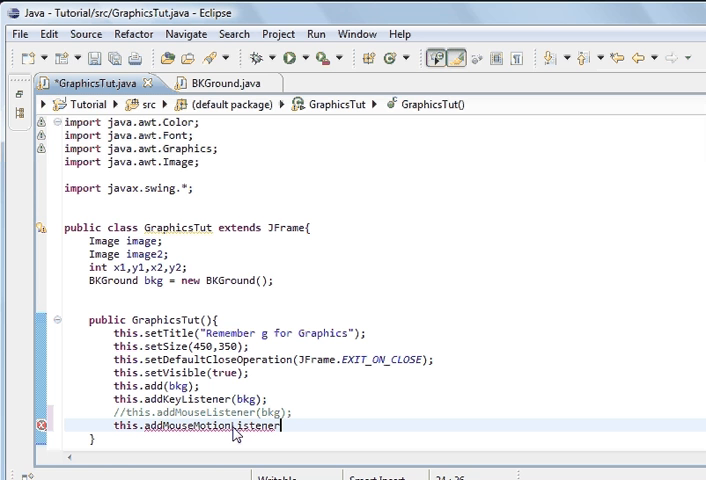
pyautogui.write('()')
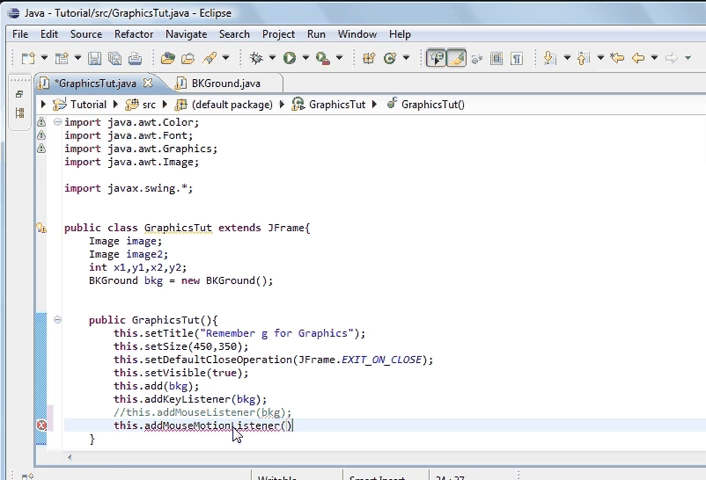
pyautogui.write('bk')
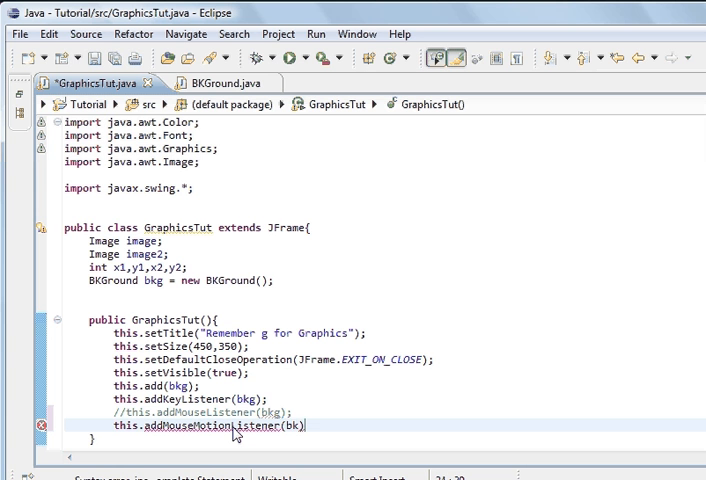
pyautogui.write('g')
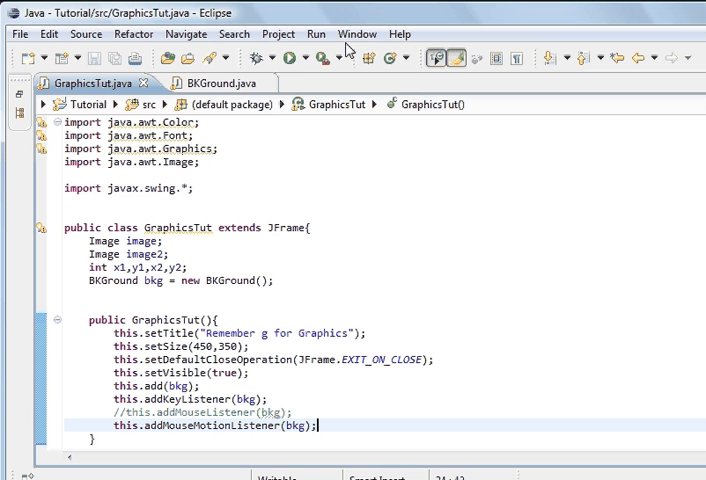
# Step: Run GraphicsTut to test dragging the white square horizontally
pyautogui.click(298, 56)
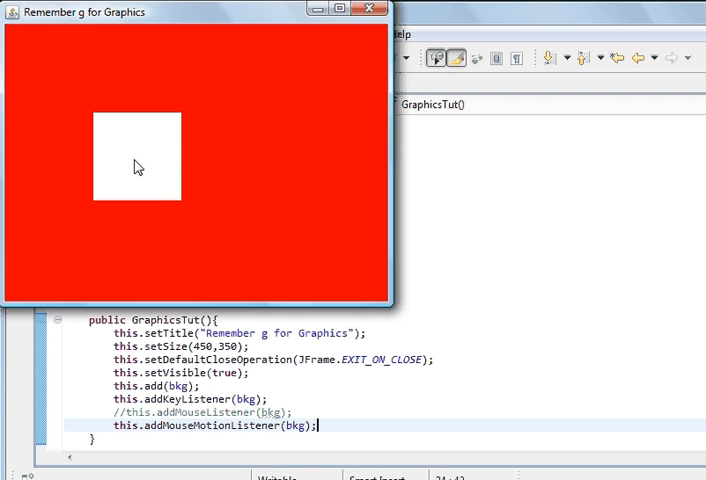
pyautogui.moveTo(152, 160)
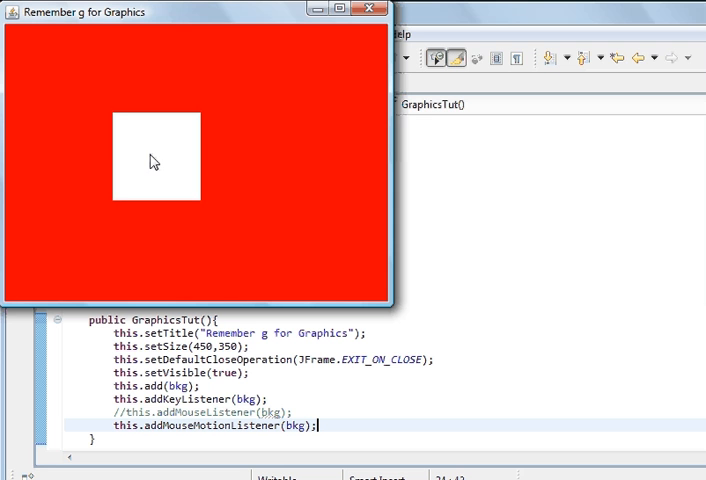
pyautogui.moveTo(256, 196)
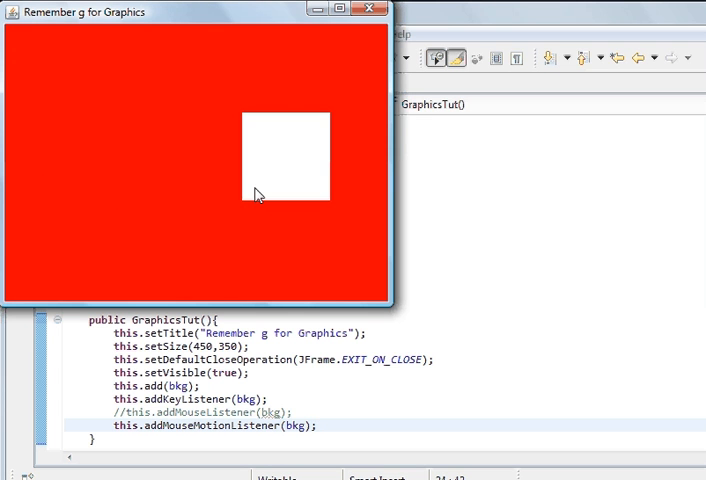
pyautogui.moveTo(92, 156)
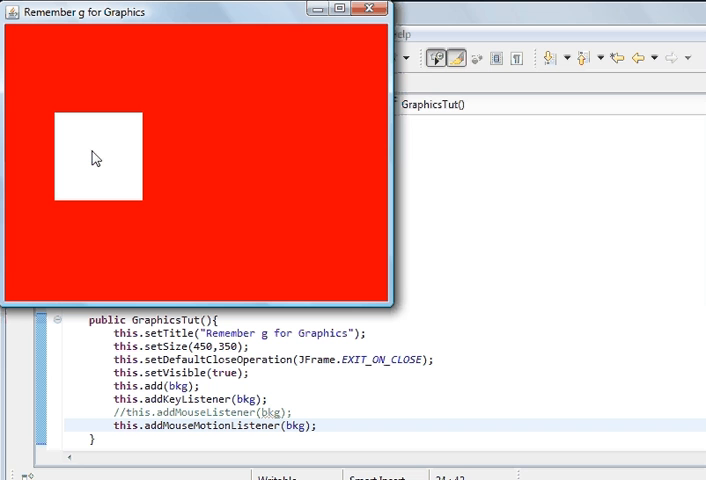
pyautogui.moveTo(90, 156)
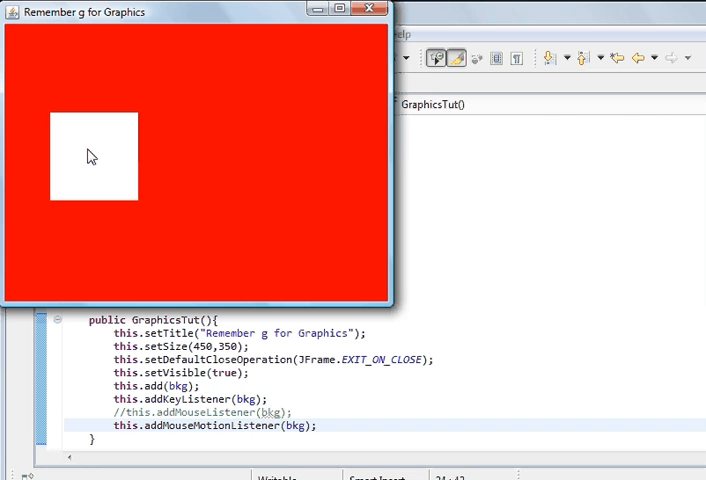
pyautogui.moveTo(276, 156)
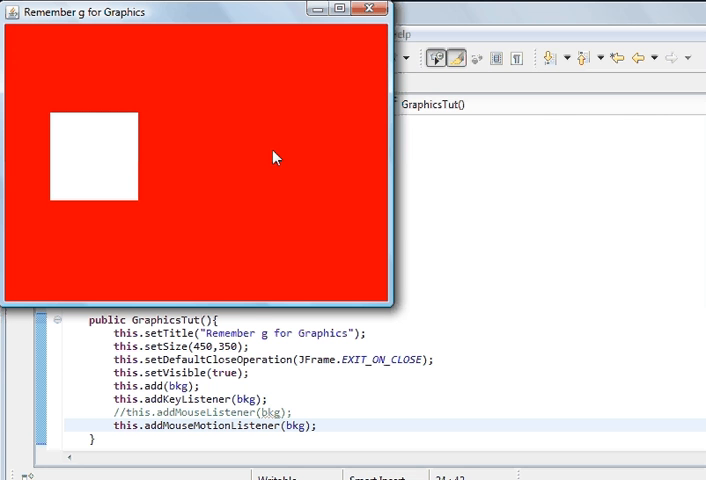
pyautogui.moveTo(282, 160)
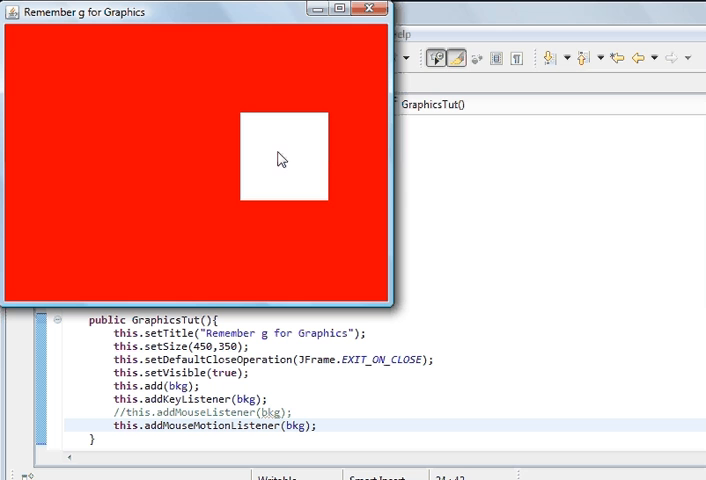
pyautogui.moveTo(90, 162)
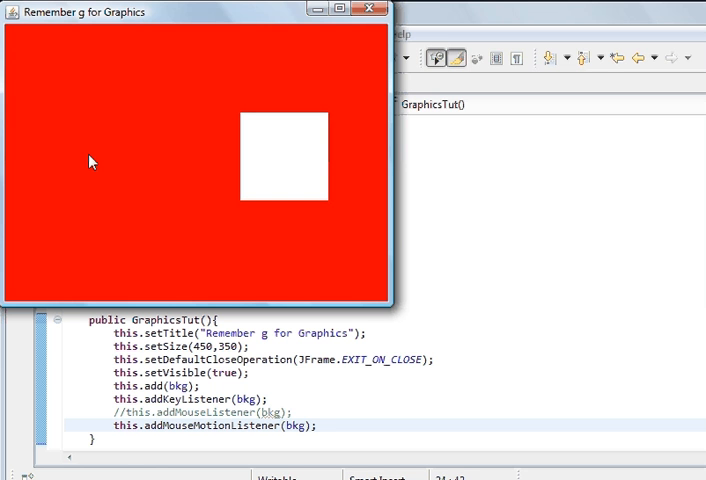
pyautogui.moveTo(80, 160)
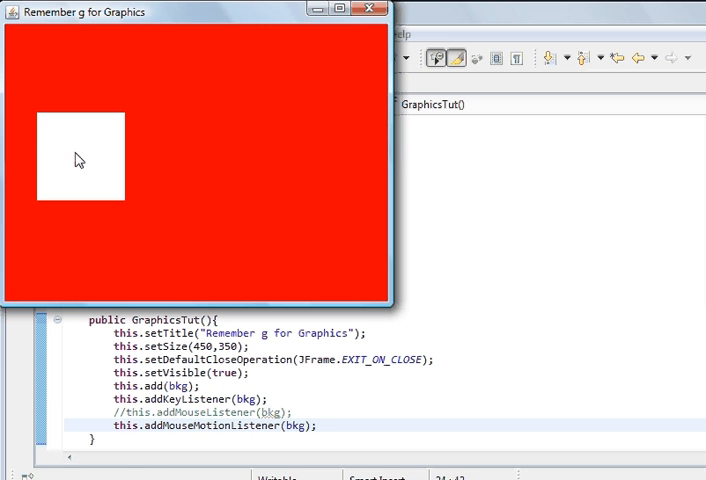
pyautogui.moveTo(100, 112)
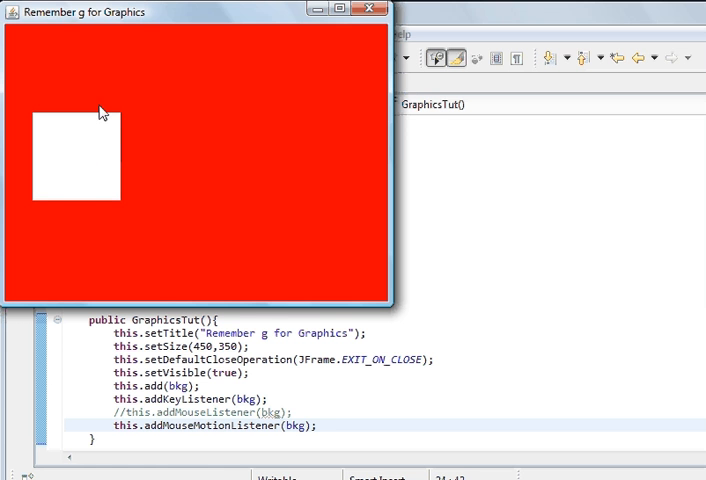
# Step: Close the test window and add a y1 assignment from e.getY() - 50 in mouseDragged
pyautogui.click(372, 8)
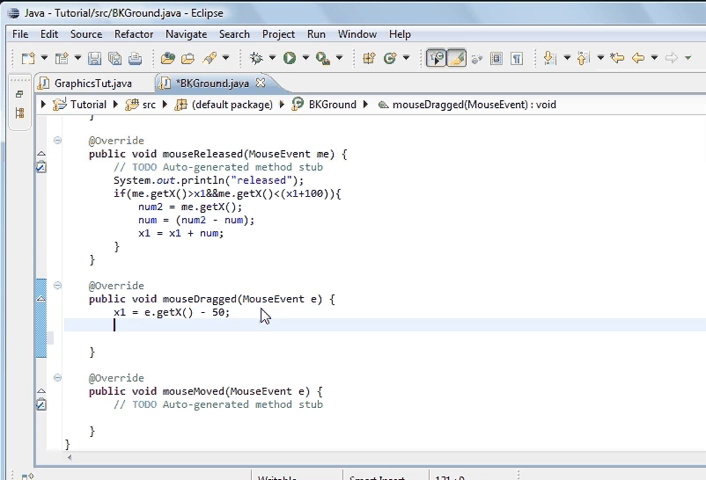
pyautogui.write('y1')
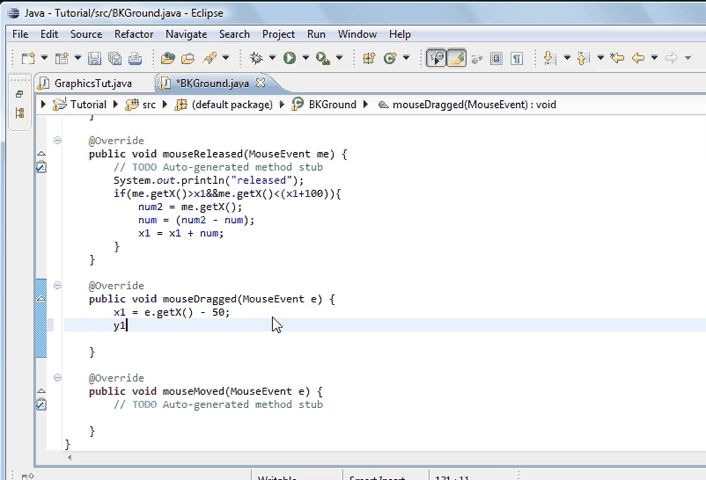
pyautogui.press('BackSpace')
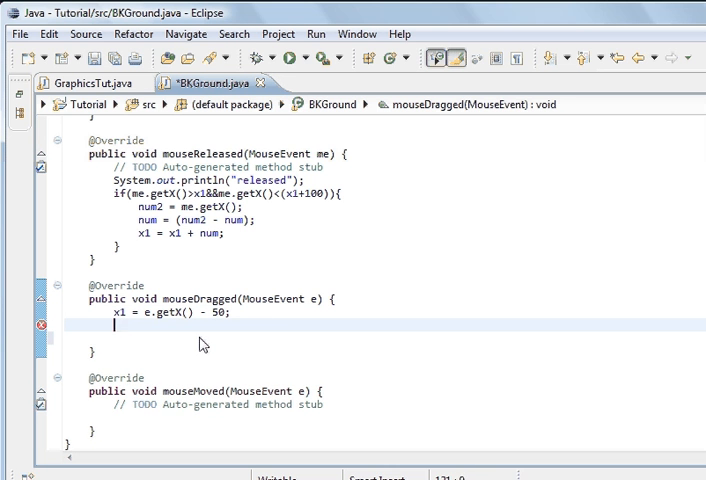
pyautogui.write('x1 = e.getX() - 50;')
pyautogui.write('y1 = e.getY() - 50;')
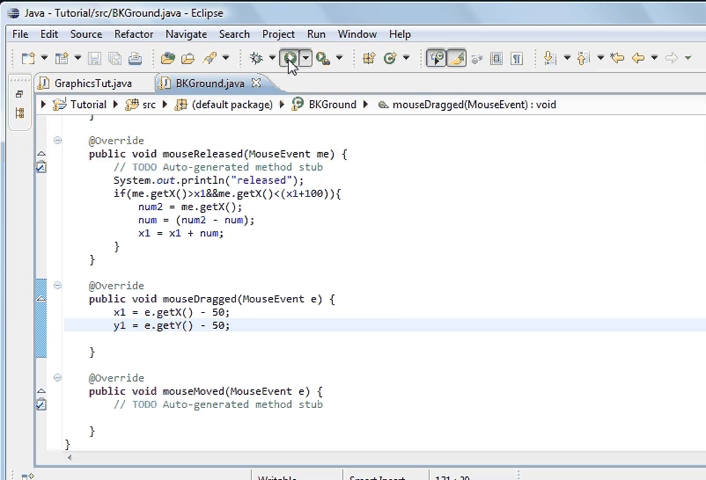
# Step: Rerun the program and drag the white square down and left to verify two-axis movement
pyautogui.click(292, 56)
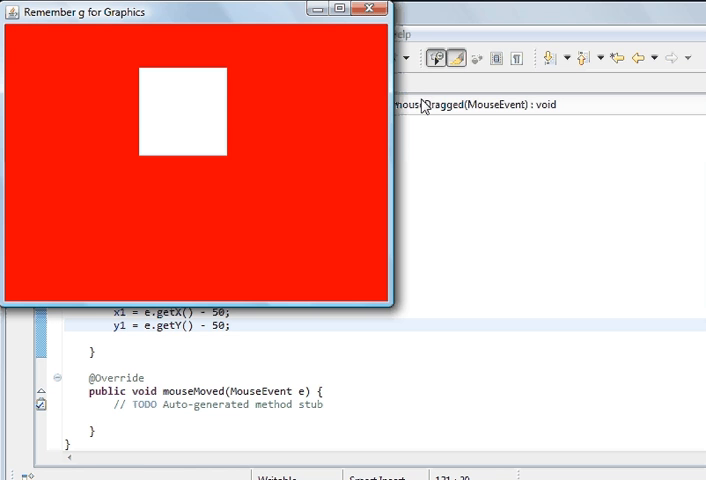
pyautogui.moveTo(168, 122)
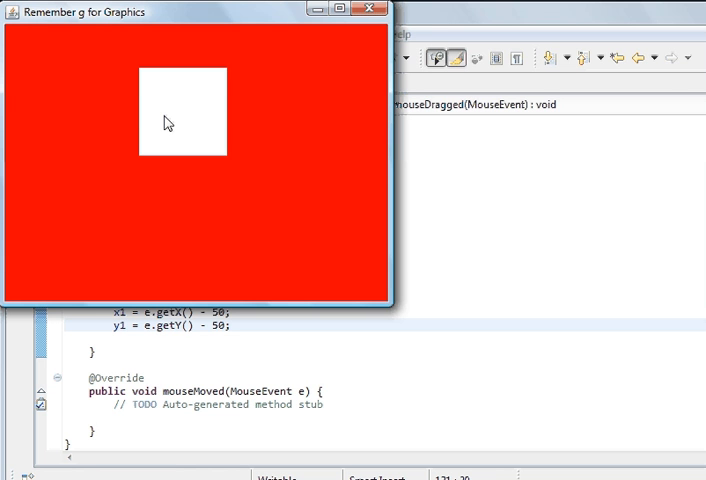
pyautogui.moveTo(168, 122); pyautogui.dragTo(118, 166)
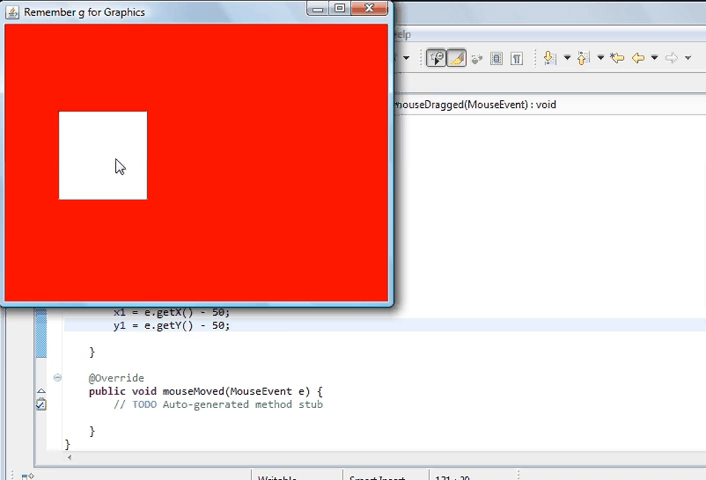